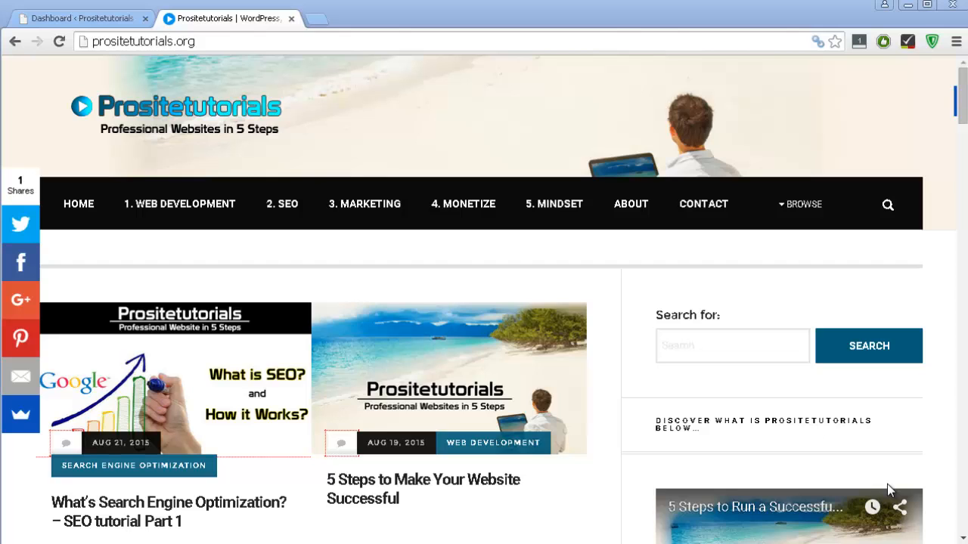
# - Go to the WordPress admin dashboard and start adding a new plugin from the Plugins menu
pyautogui.click(79, 18)
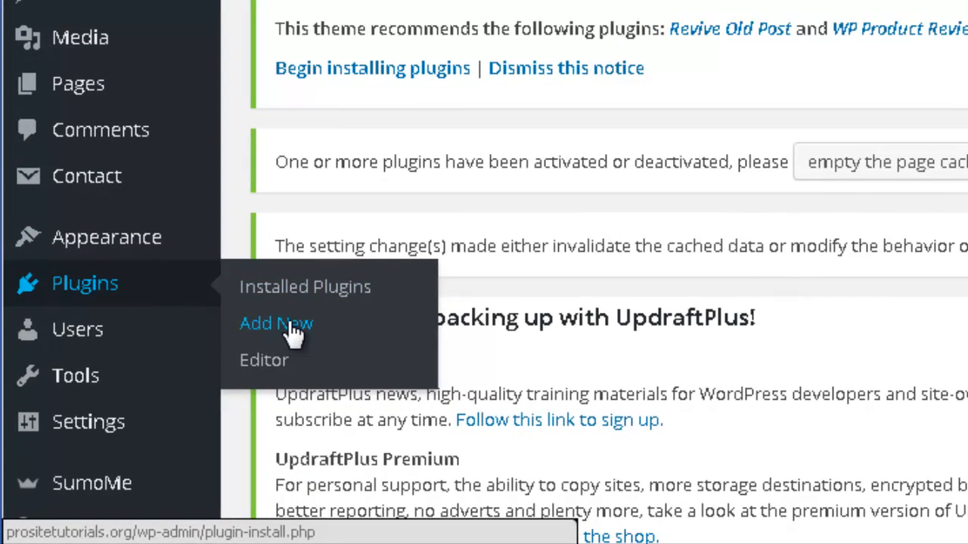
pyautogui.click(276, 323)
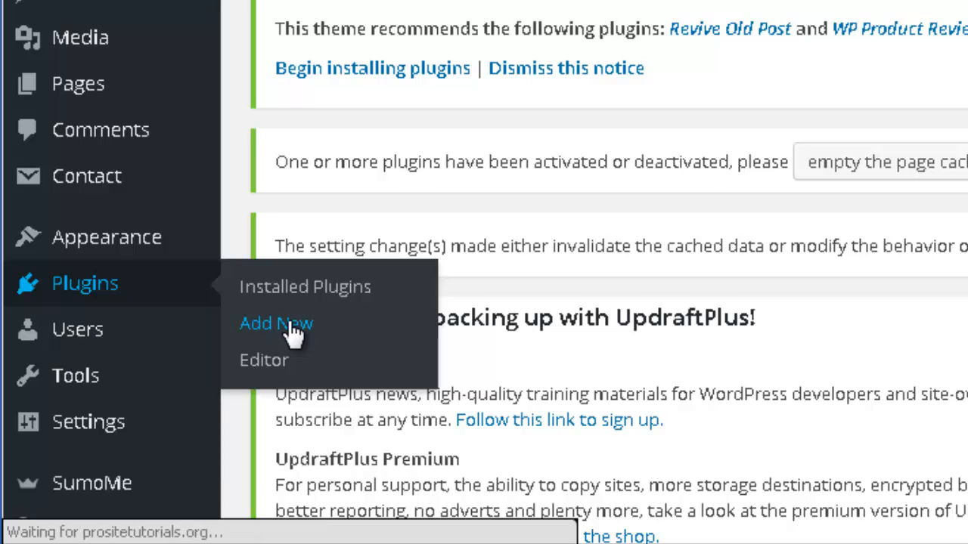
# - Search the plugin directory for 'p3' and install P3 (Plugin Performance Profiler) 1.5.3.9
pyautogui.click(275, 323)
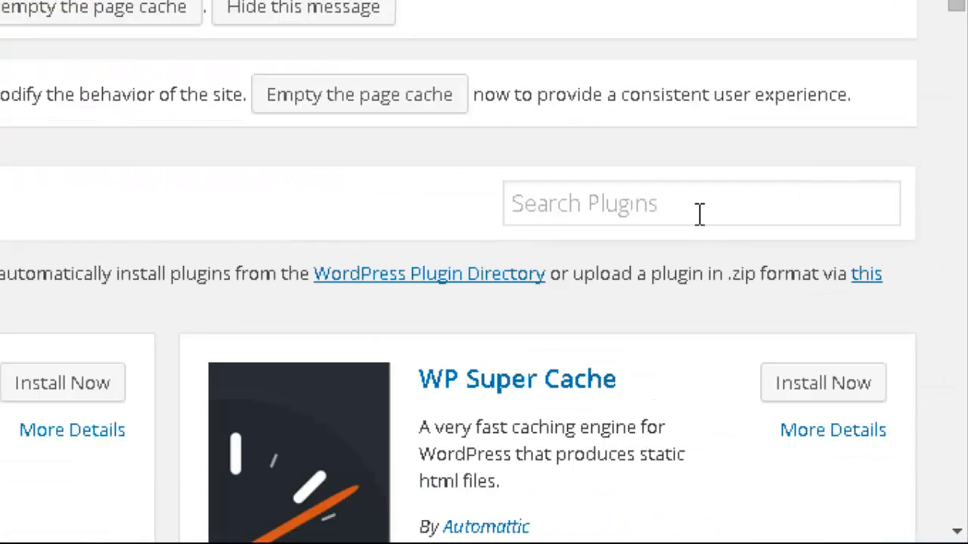
pyautogui.write('p3')
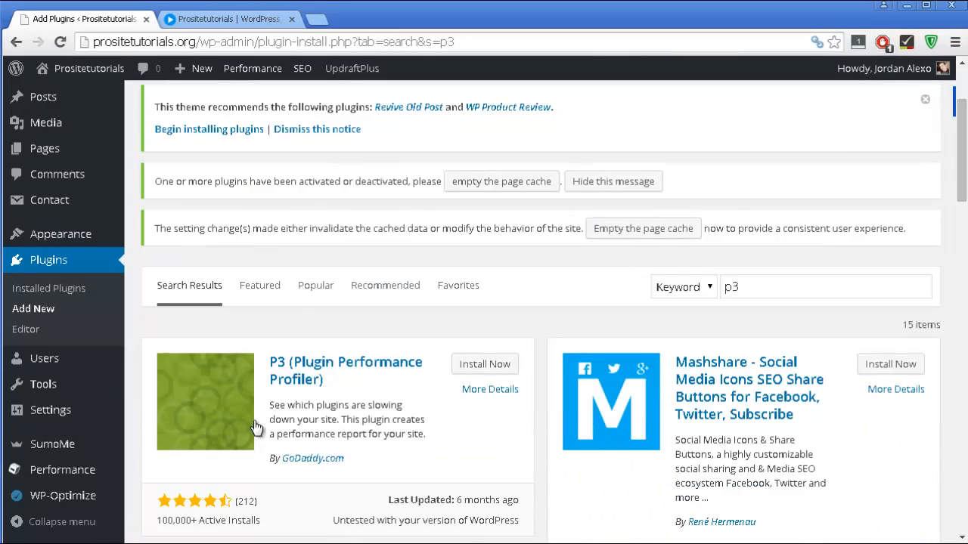
pyautogui.moveTo(314, 370)
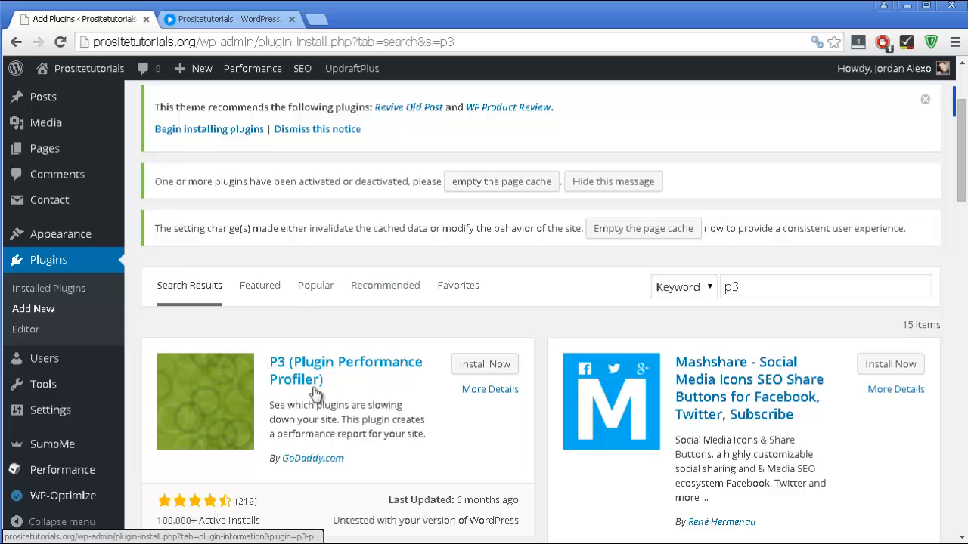
pyautogui.moveTo(499, 393)
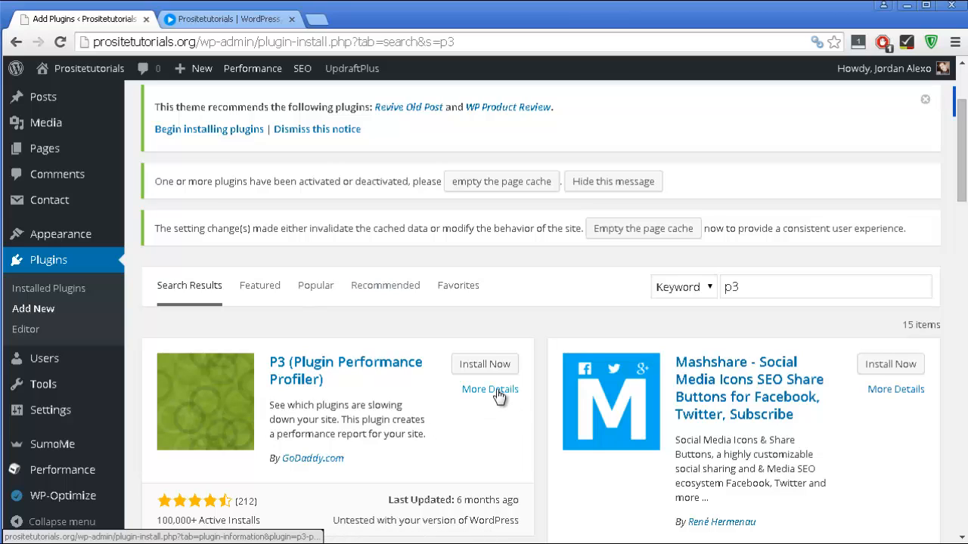
pyautogui.moveTo(439, 422)
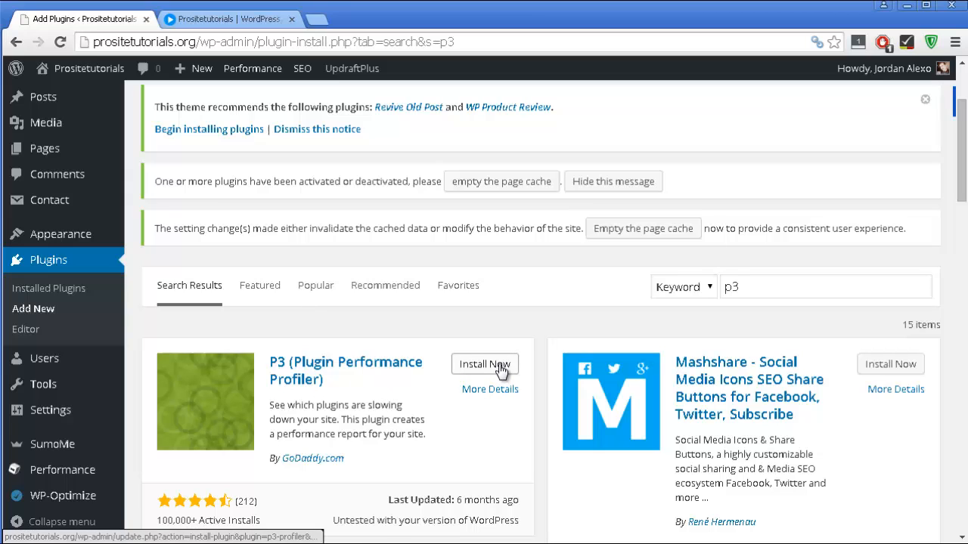
pyautogui.click(484, 365)
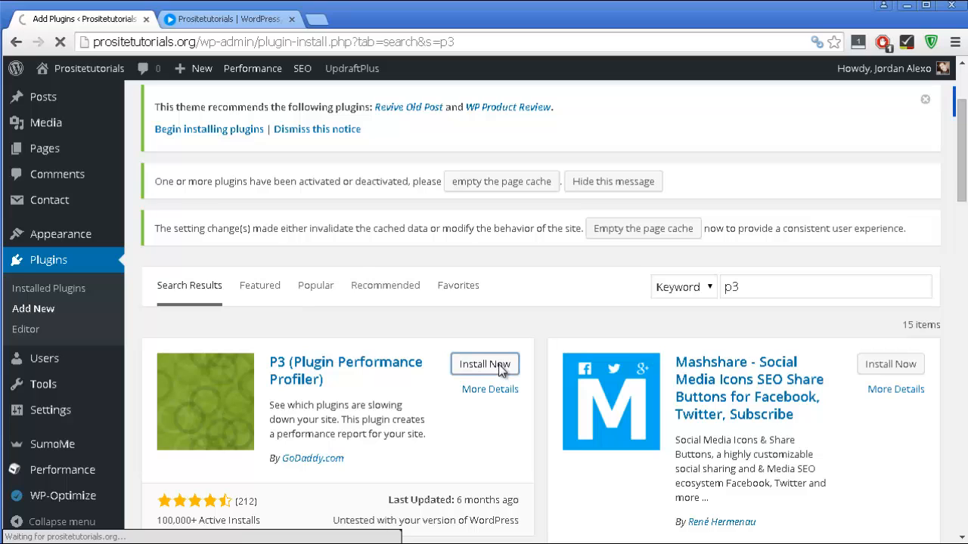
pyautogui.click(484, 363)
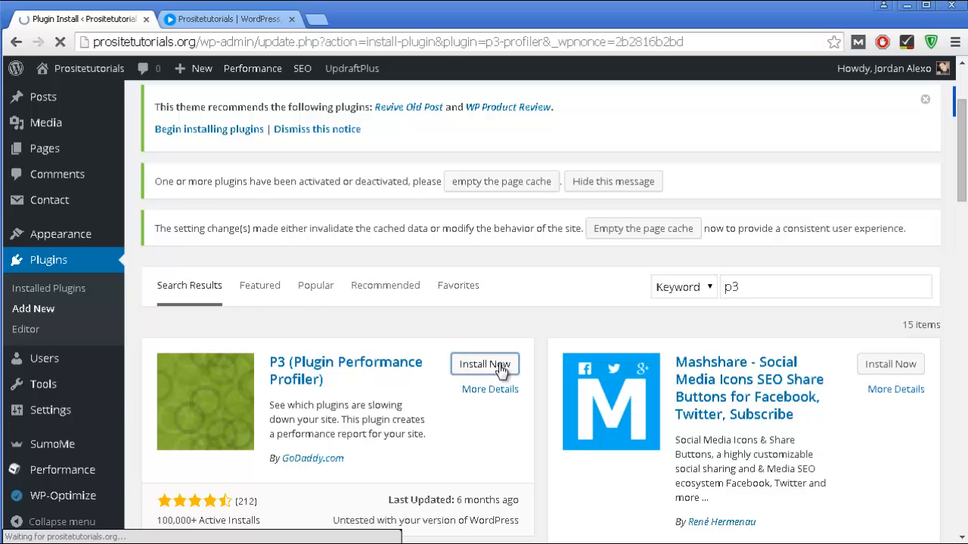
pyautogui.click(484, 364)
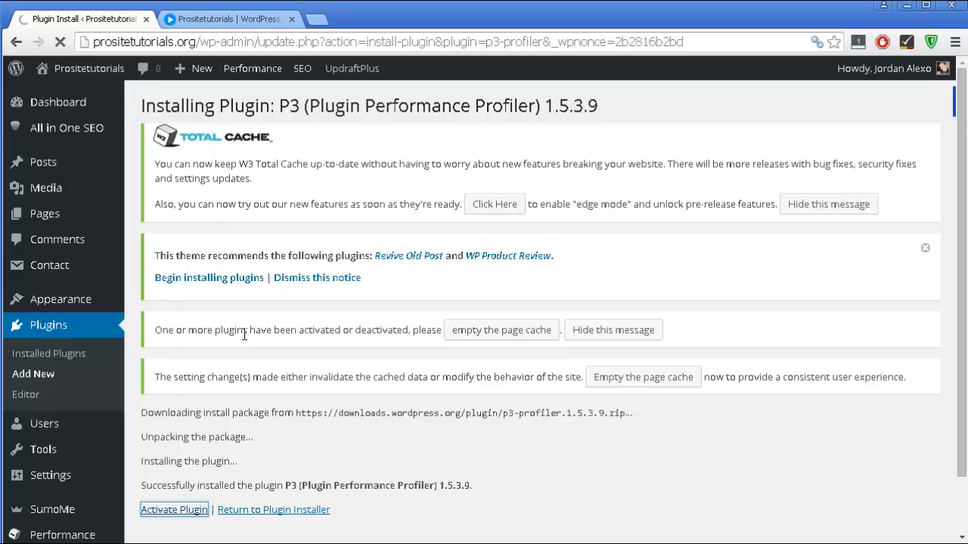
# - Activate P3 and go to its profiler page via Scan Now in the plugin list
pyautogui.click(173, 508)
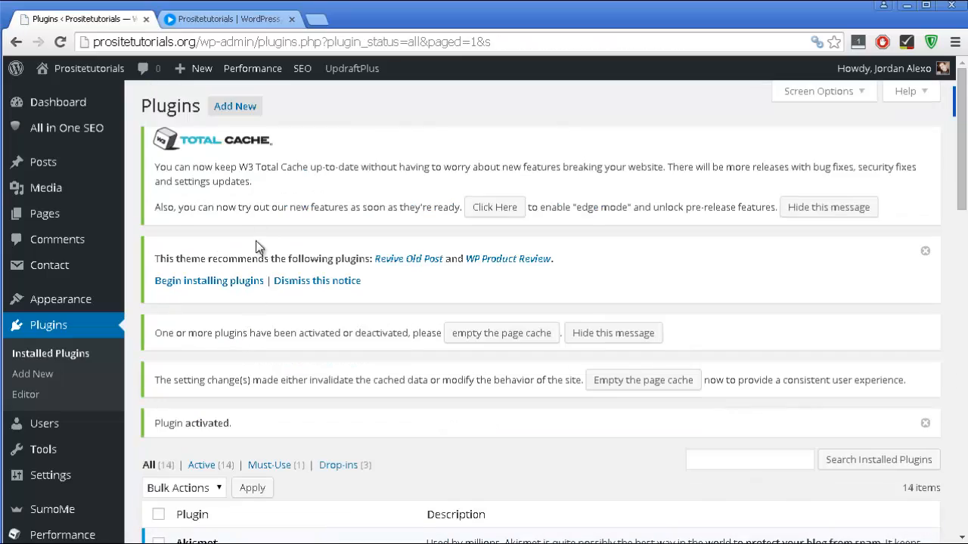
pyautogui.scroll(-3)
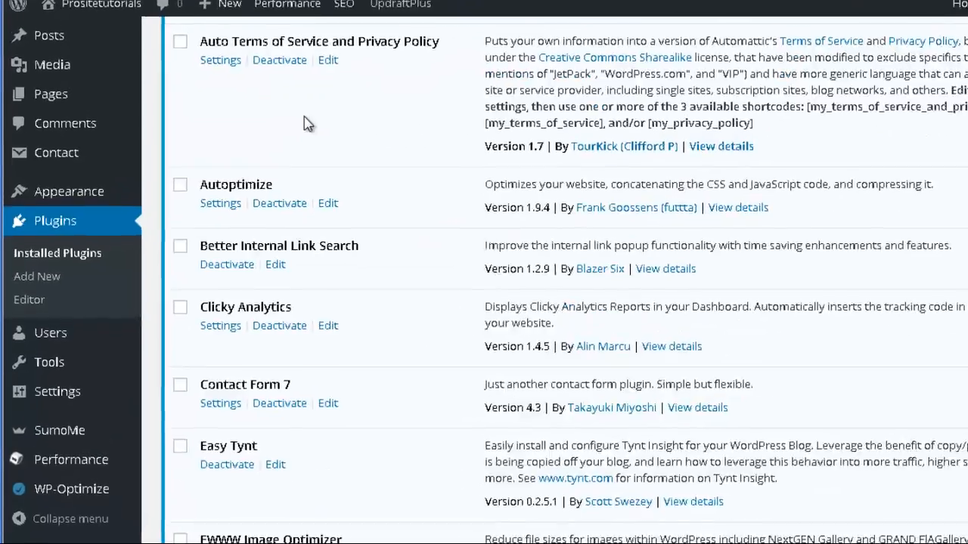
pyautogui.scroll(-3)
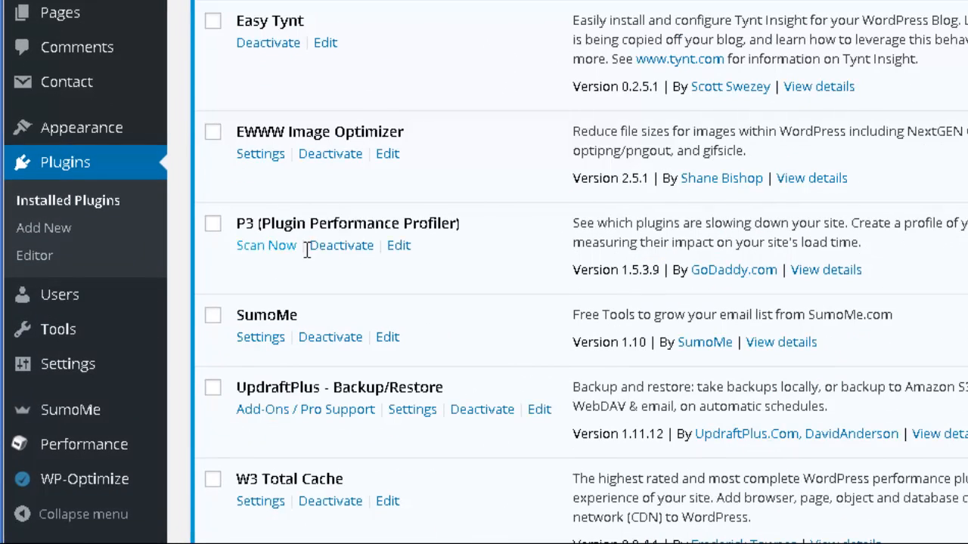
pyautogui.moveTo(66, 363)
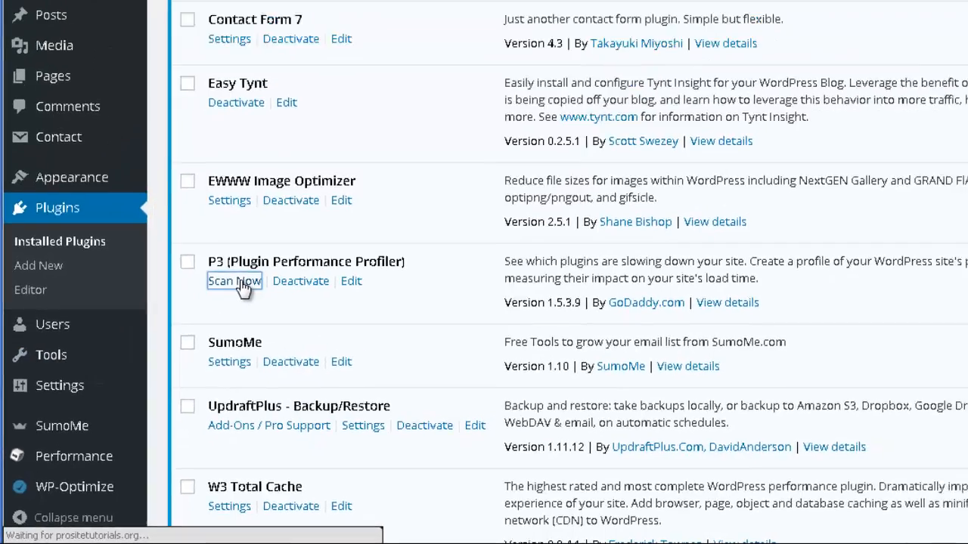
pyautogui.click(234, 280)
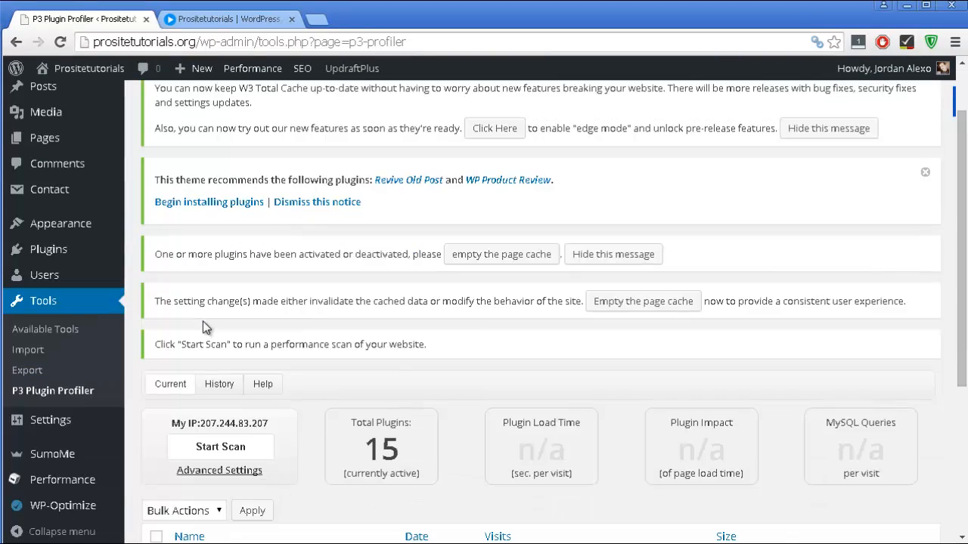
# - Run an Auto Scan of the site with P3 and view its results when finished
pyautogui.scroll(-3)
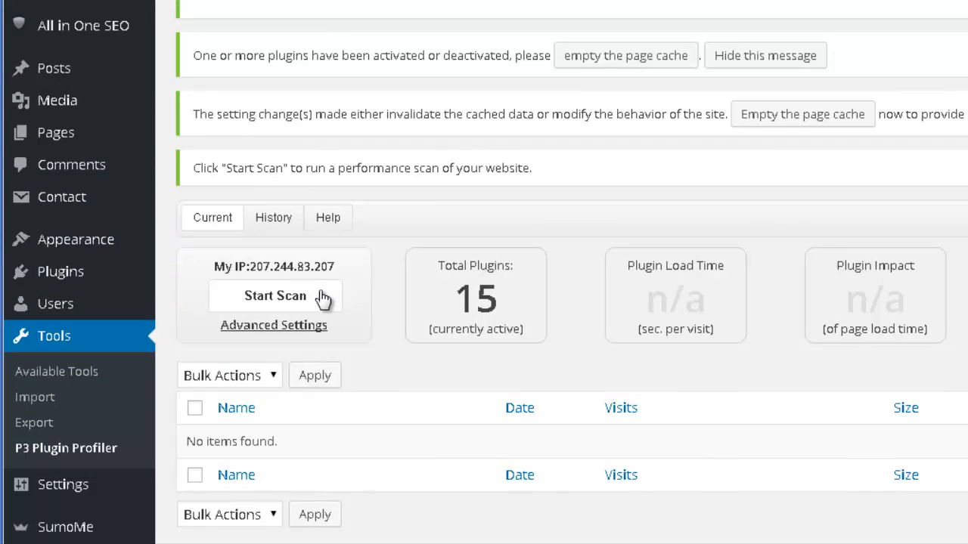
pyautogui.click(275, 294)
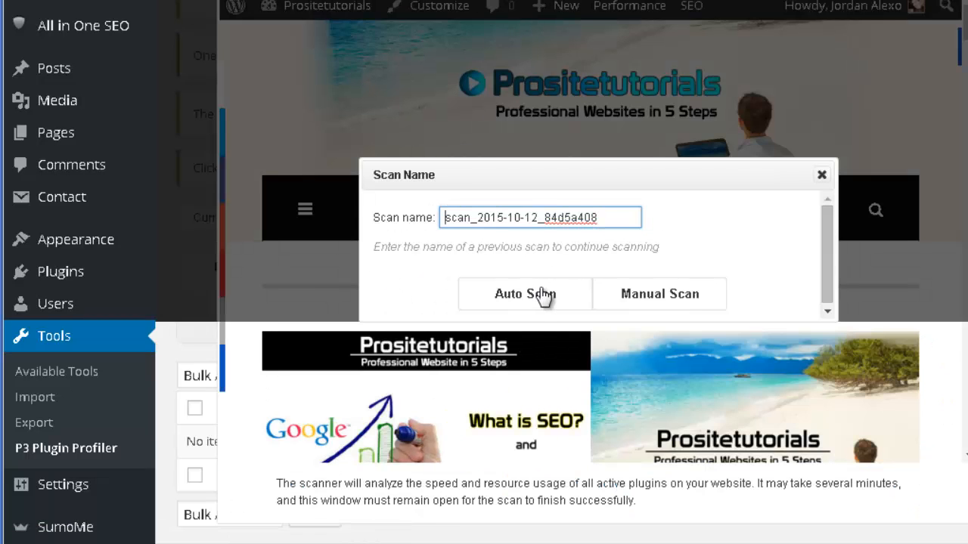
pyautogui.click(524, 294)
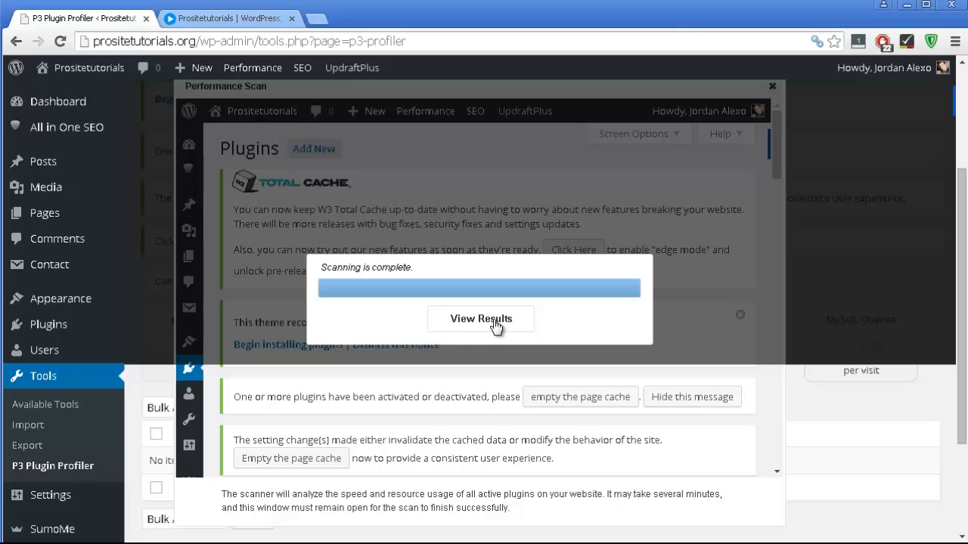
pyautogui.click(481, 318)
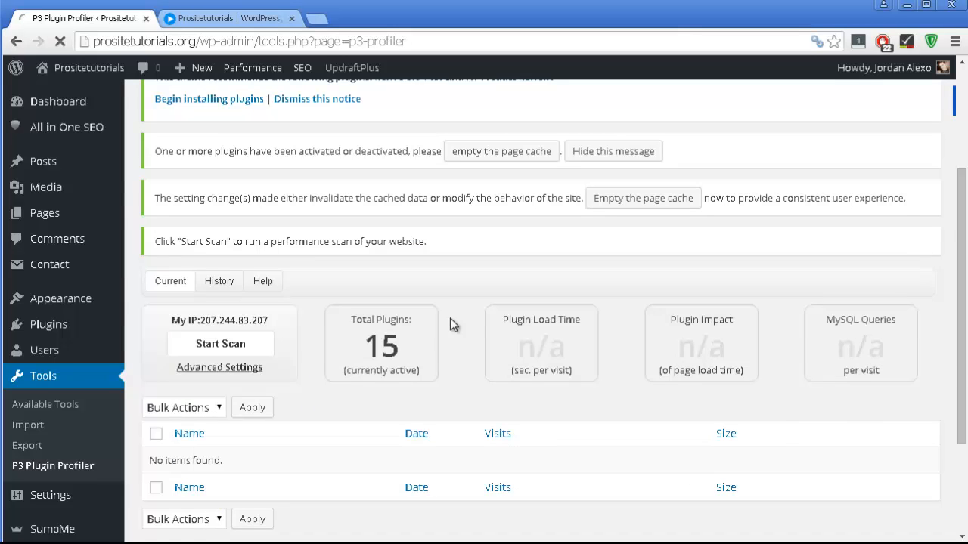
# - Review the summary boxes: 15 plugins, 0.967 s load time, 61.6% impact, 29 MySQL queries
pyautogui.scroll(-3)
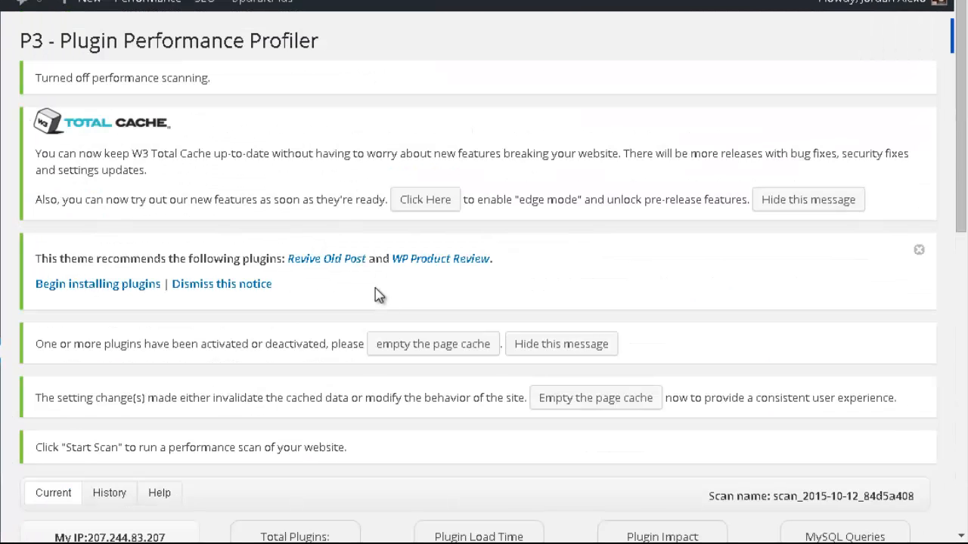
pyautogui.scroll(-3)
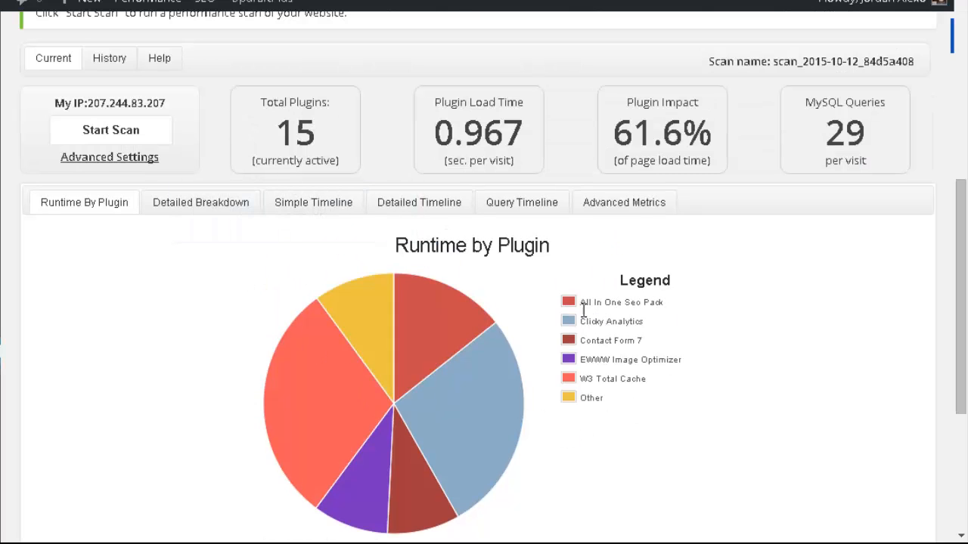
pyautogui.moveTo(323, 264)
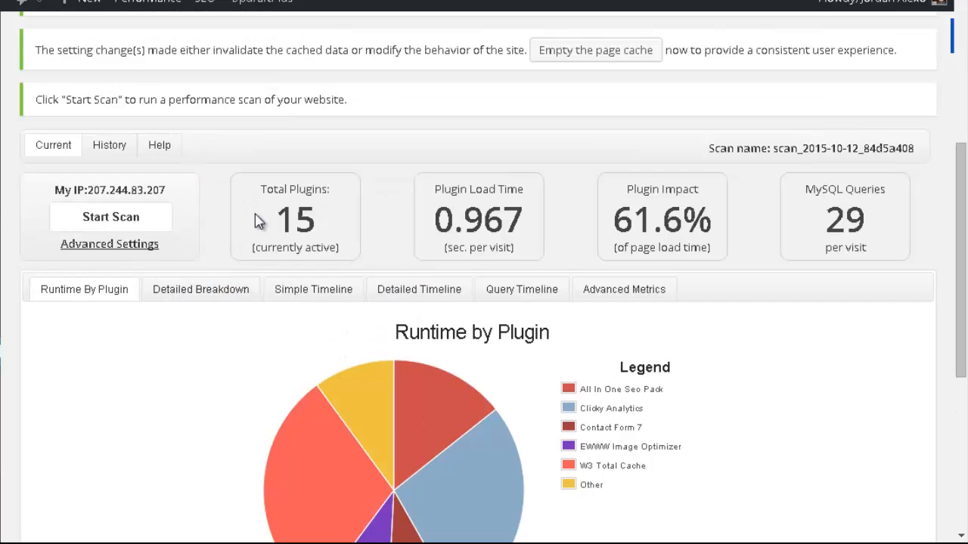
pyautogui.moveTo(309, 220)
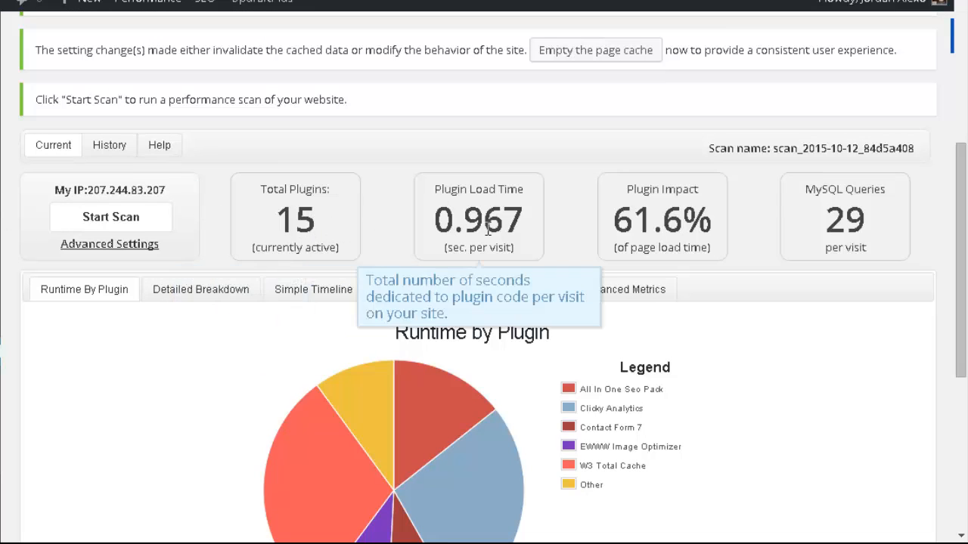
pyautogui.moveTo(399, 210)
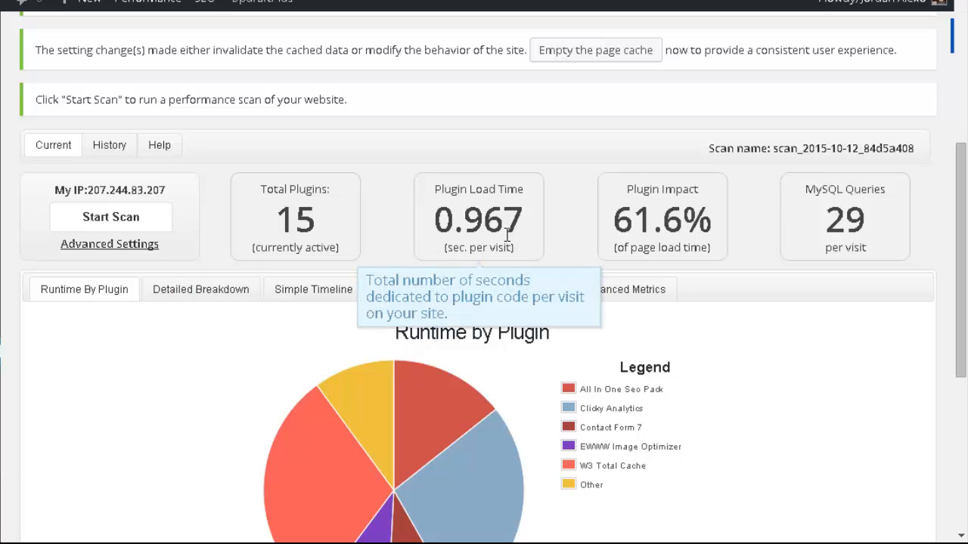
pyautogui.moveTo(647, 219)
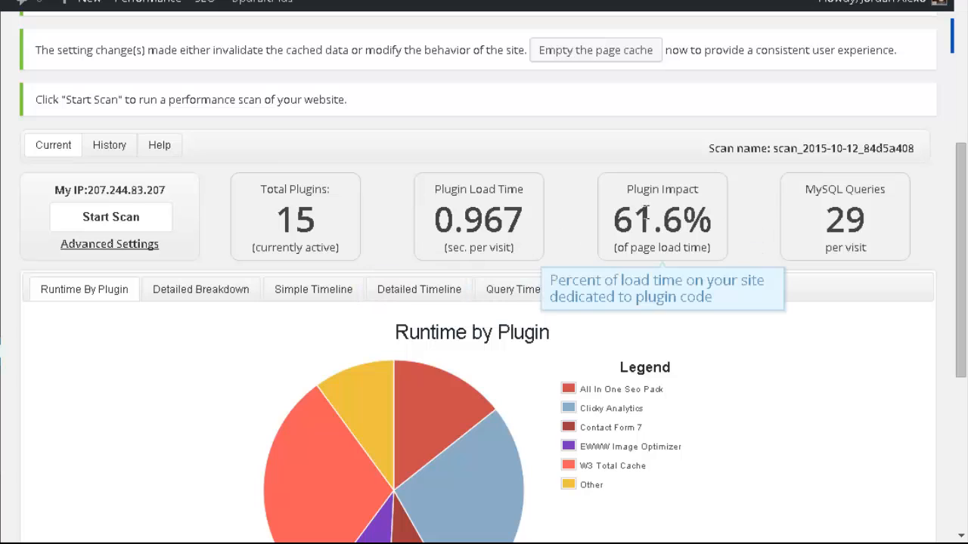
pyautogui.moveTo(843, 219)
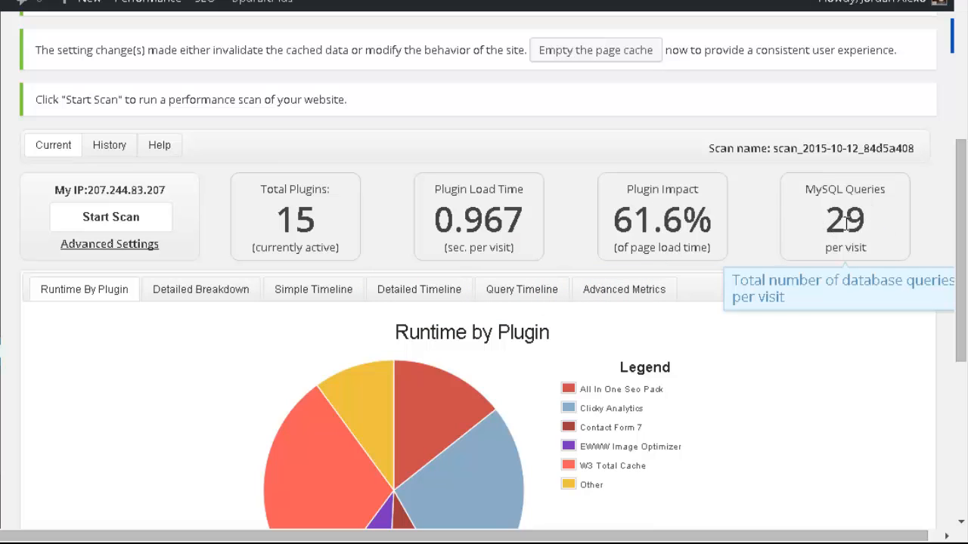
pyautogui.scroll(-3)
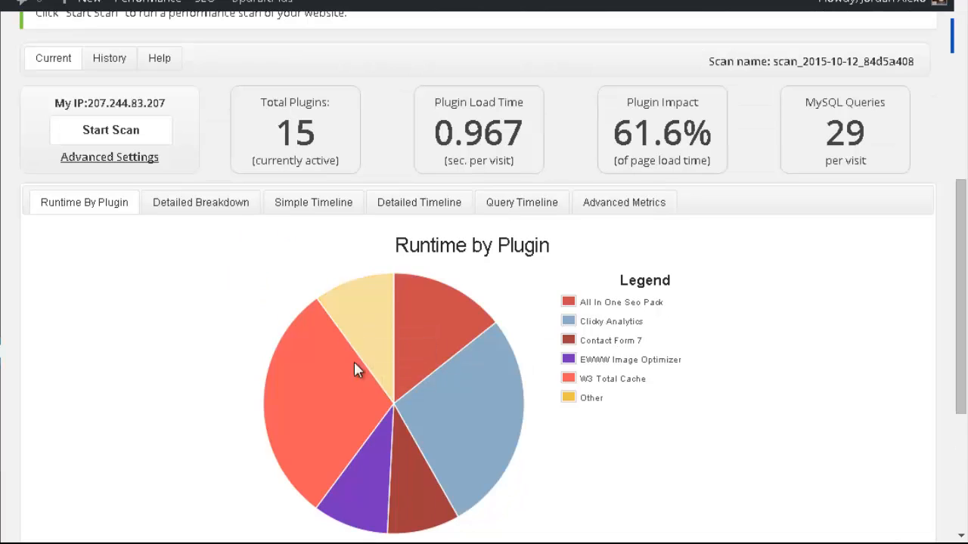
pyautogui.scroll(-3)
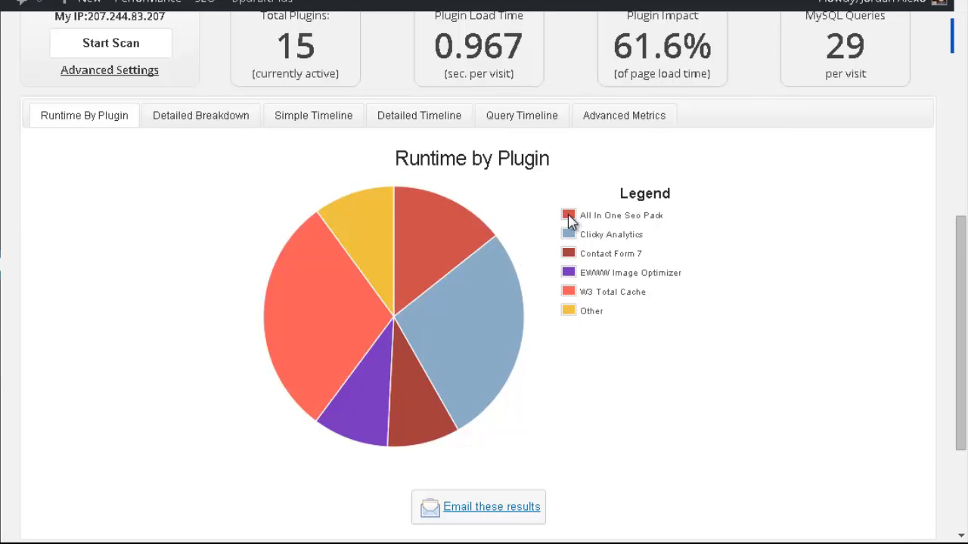
pyautogui.scroll(-3)
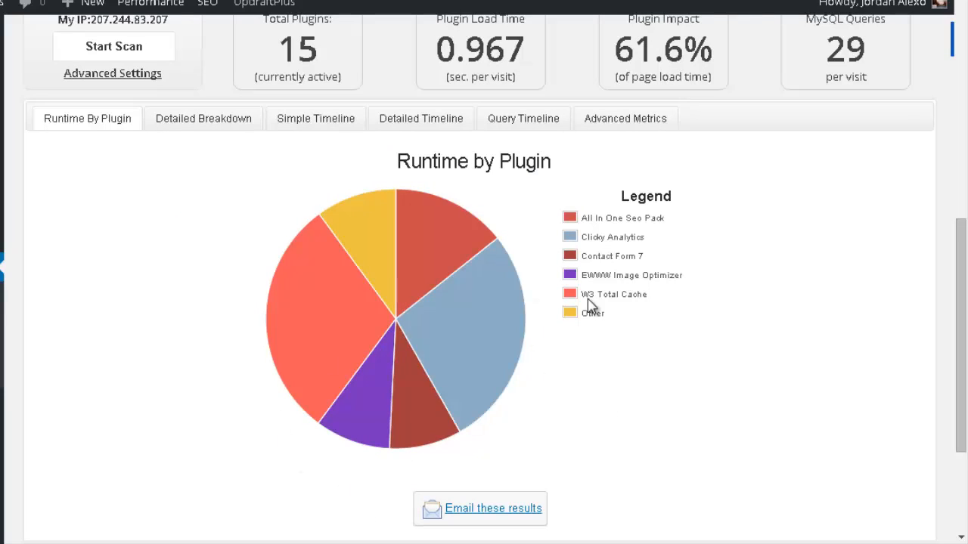
pyautogui.moveTo(532, 221)
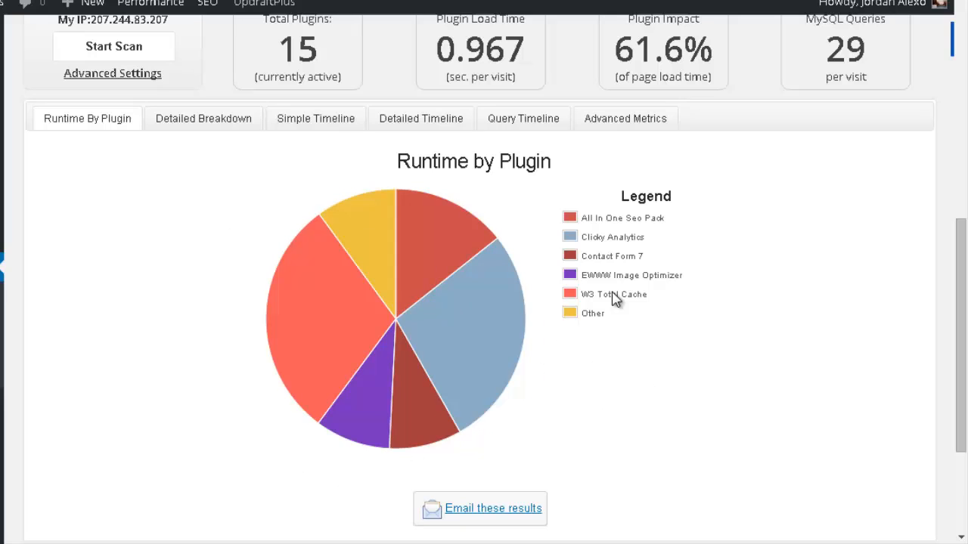
pyautogui.moveTo(351, 427)
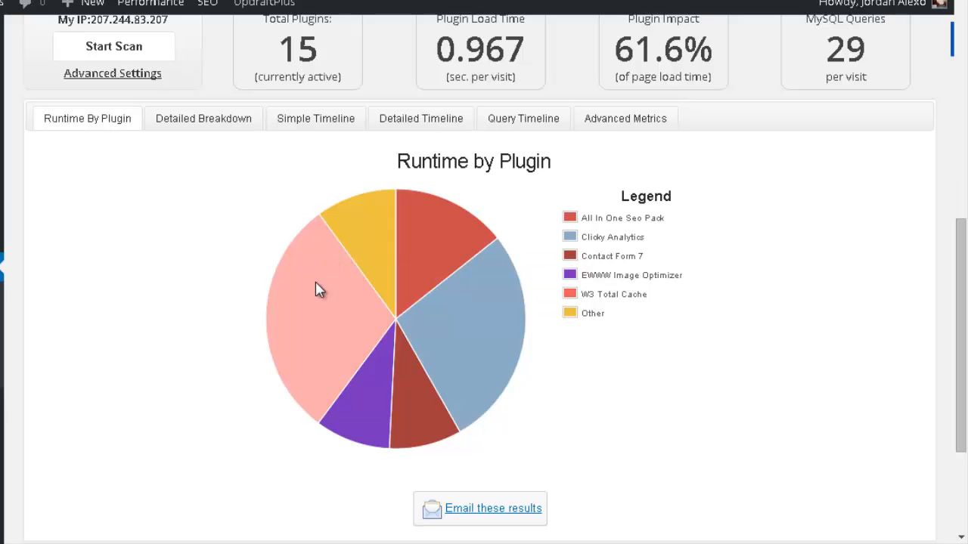
pyautogui.moveTo(324, 294)
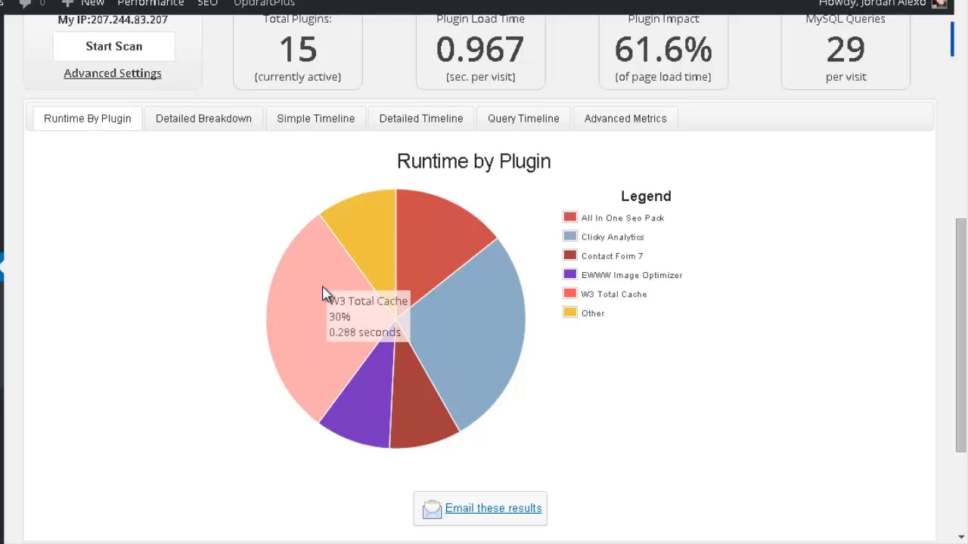
pyautogui.moveTo(453, 339)
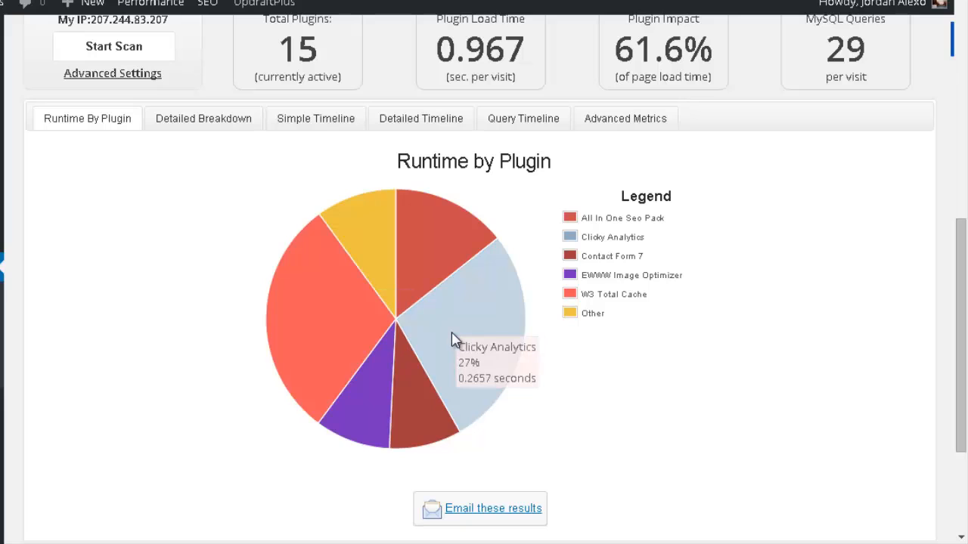
pyautogui.moveTo(433, 263)
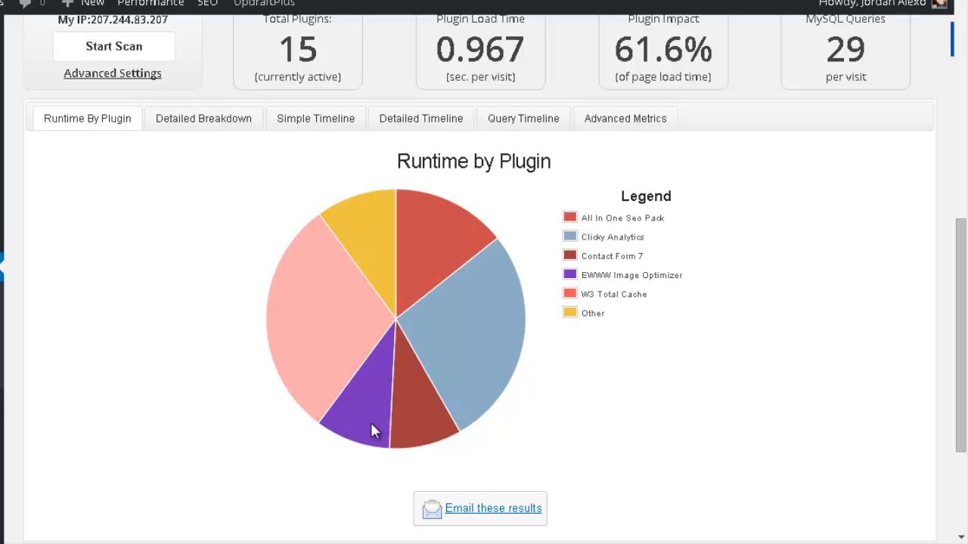
pyautogui.moveTo(360, 288)
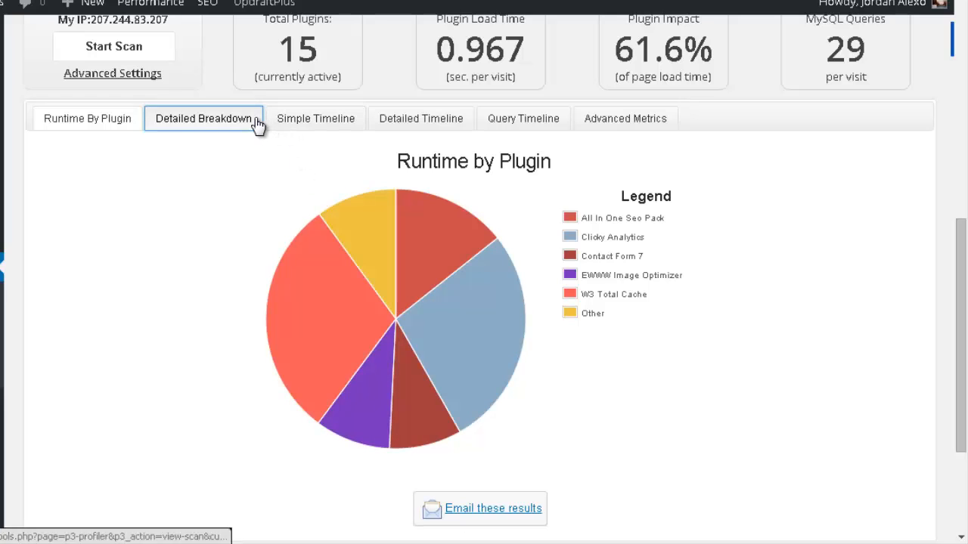
# - Browse Detailed Breakdown, Detailed Timeline and Advanced Metrics (2.4629 s total, 39.48 MB memory)
pyautogui.click(203, 118)
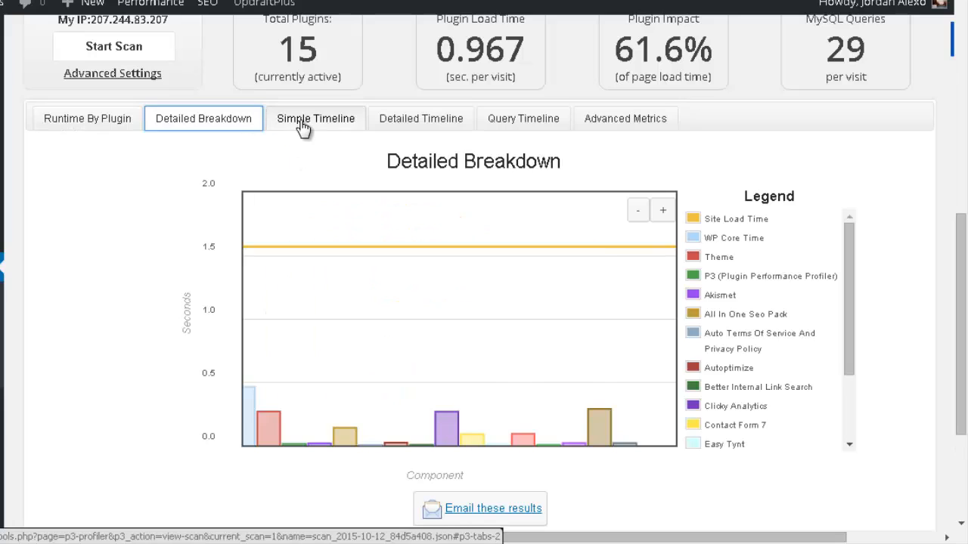
pyautogui.click(420, 118)
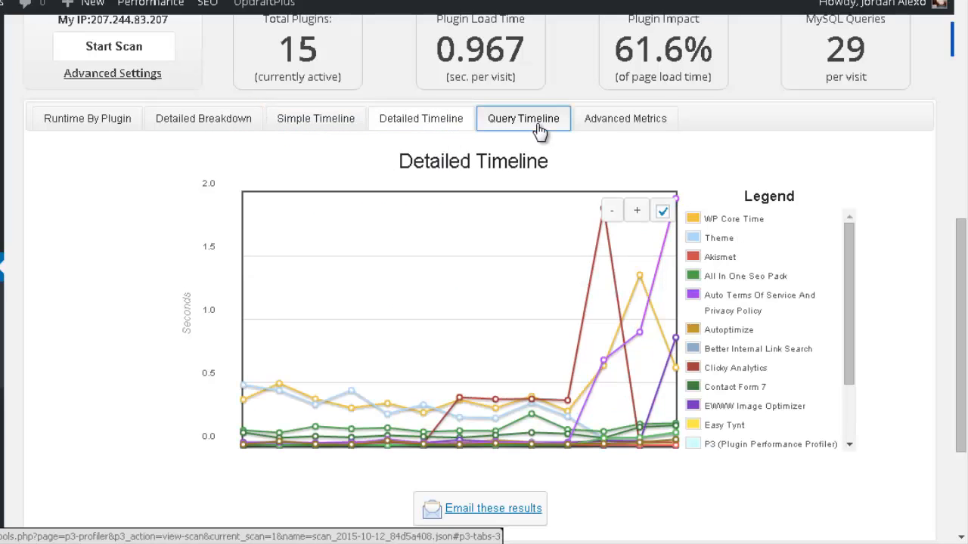
pyautogui.click(625, 117)
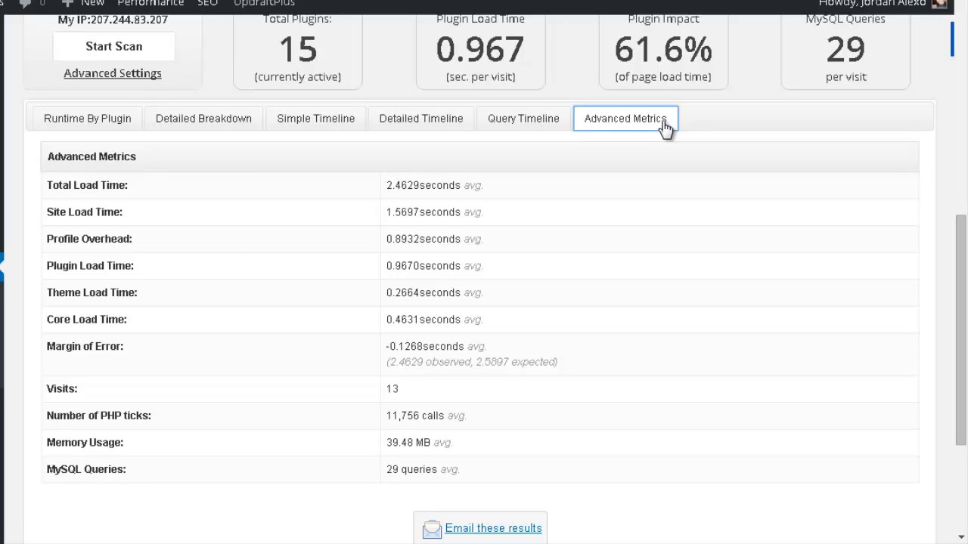
pyautogui.scroll(-3)
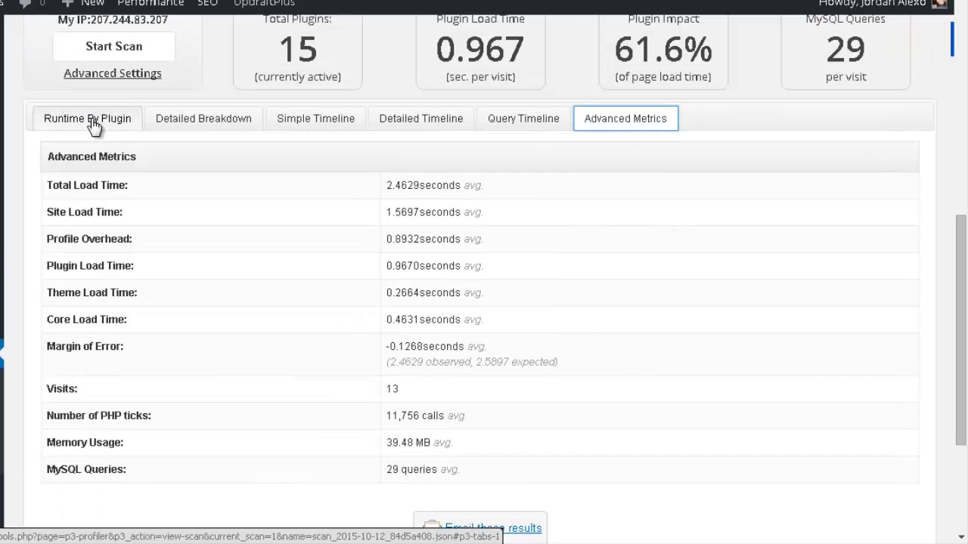
# - Return to the Runtime By Plugin pie chart showing All In One SEO Pack at 14%
pyautogui.click(88, 118)
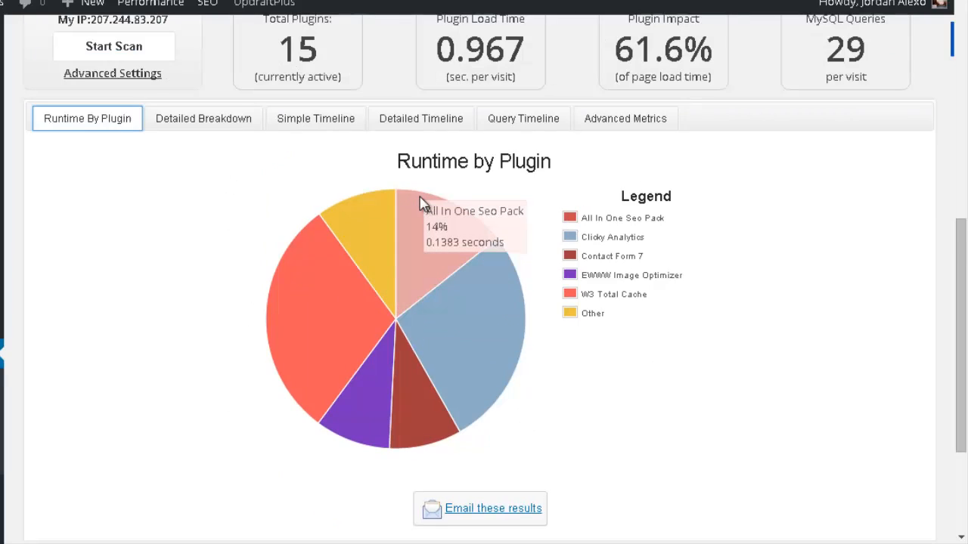
pyautogui.scroll(-3)
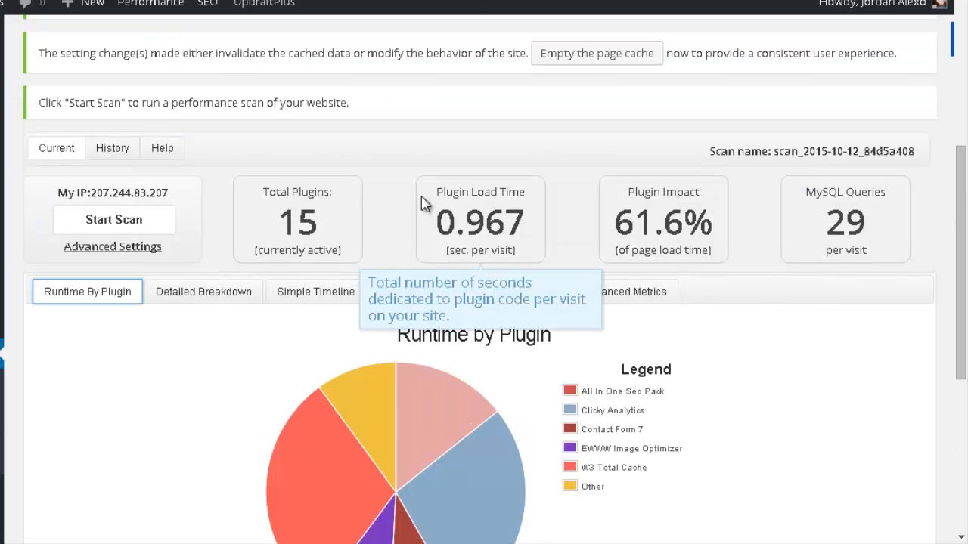
pyautogui.moveTo(422, 203)
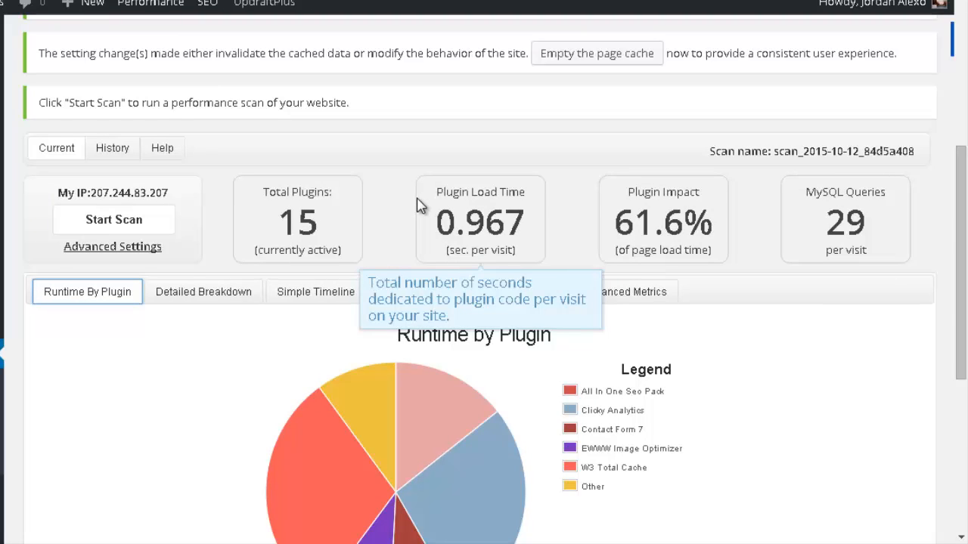
pyautogui.moveTo(421, 209)
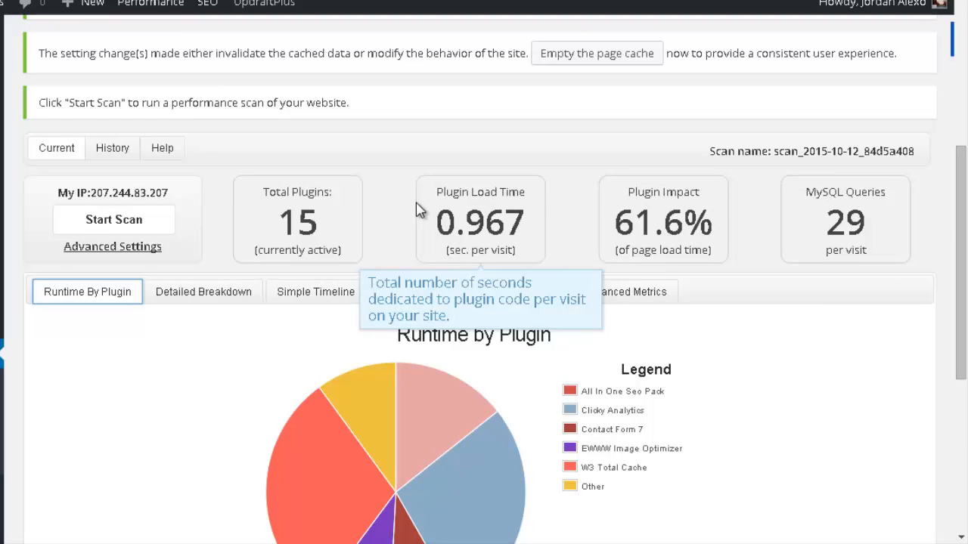